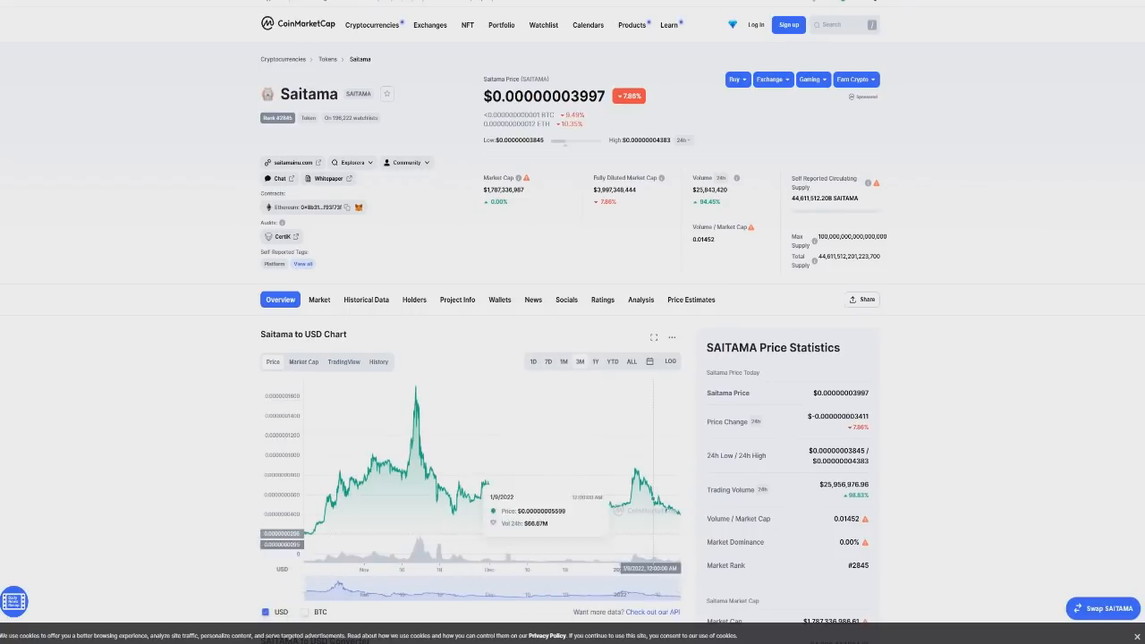
mouse_move(555, 483)
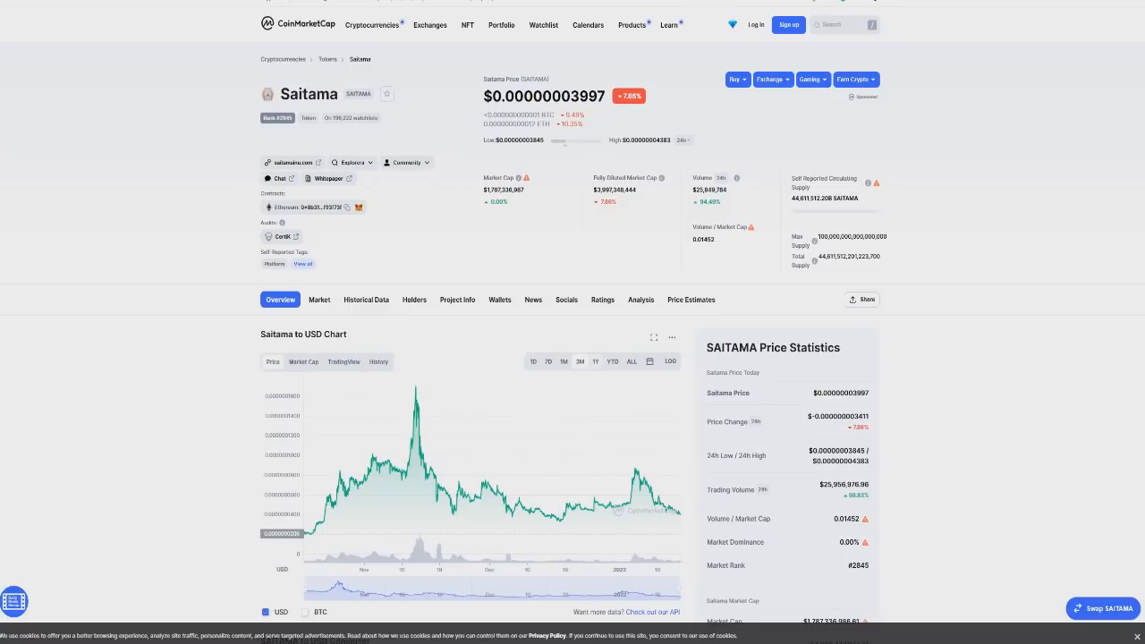
Switch the Saitama to USD price chart to the 1Y range.
click(580, 361)
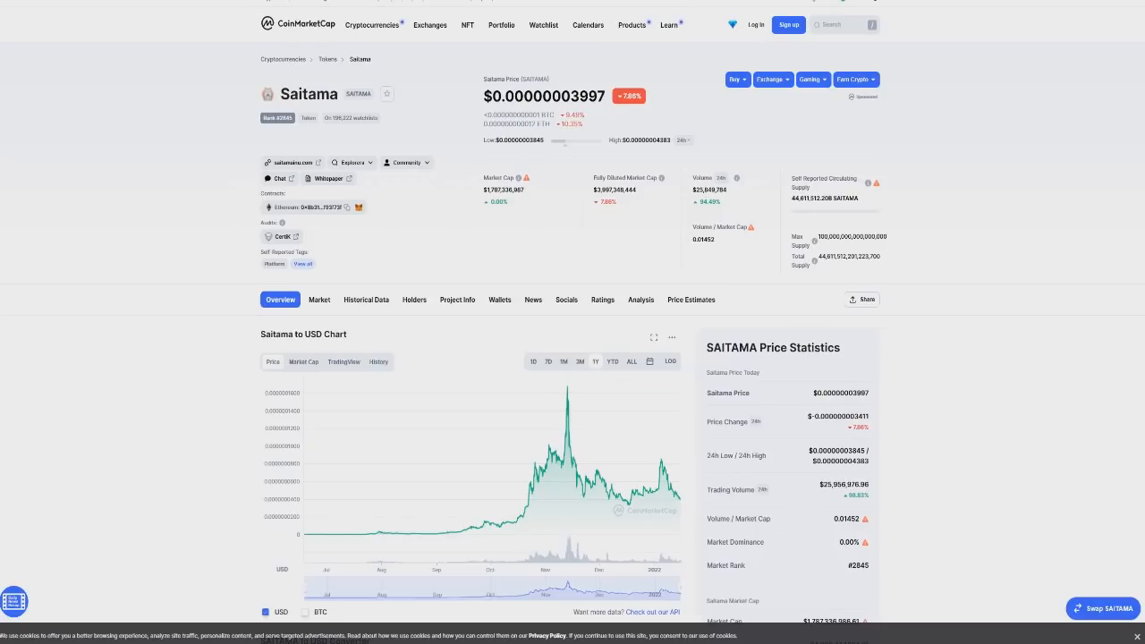
double_click(586, 95)
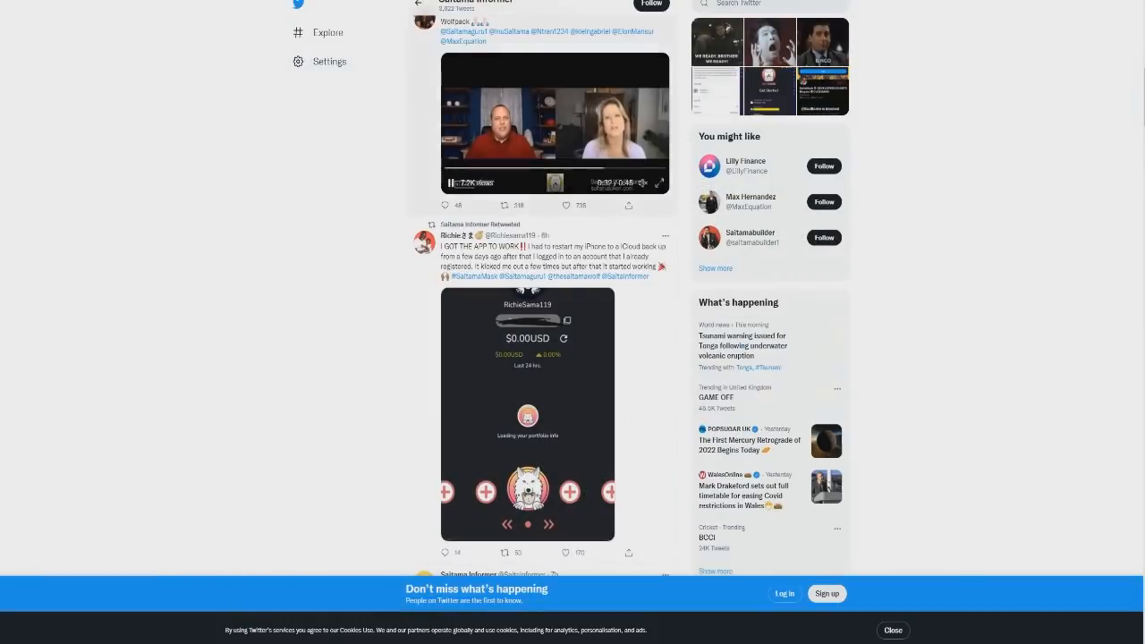
Scroll down through the Saitama Informer Twitter feed.
scroll(down, 3)
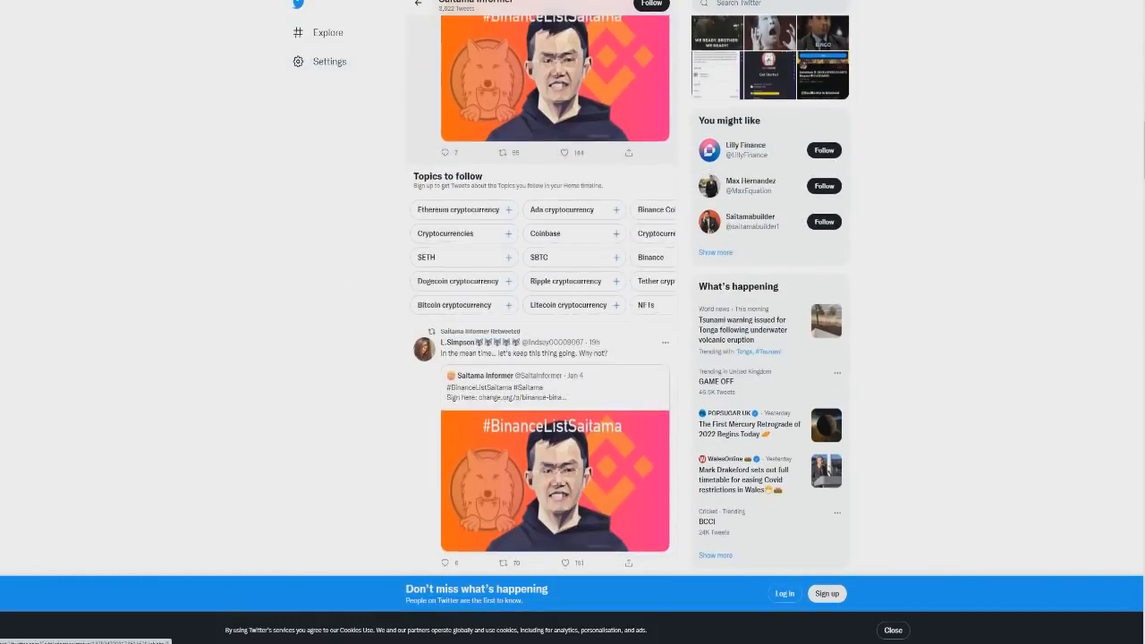
scroll(down, 3)
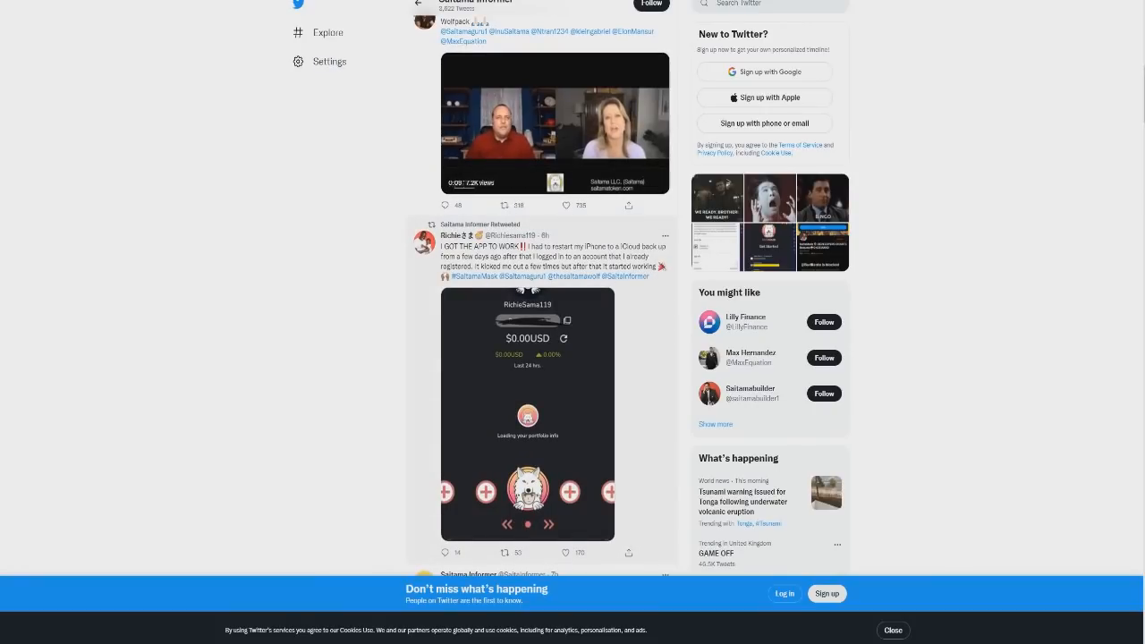
scroll(down, 3)
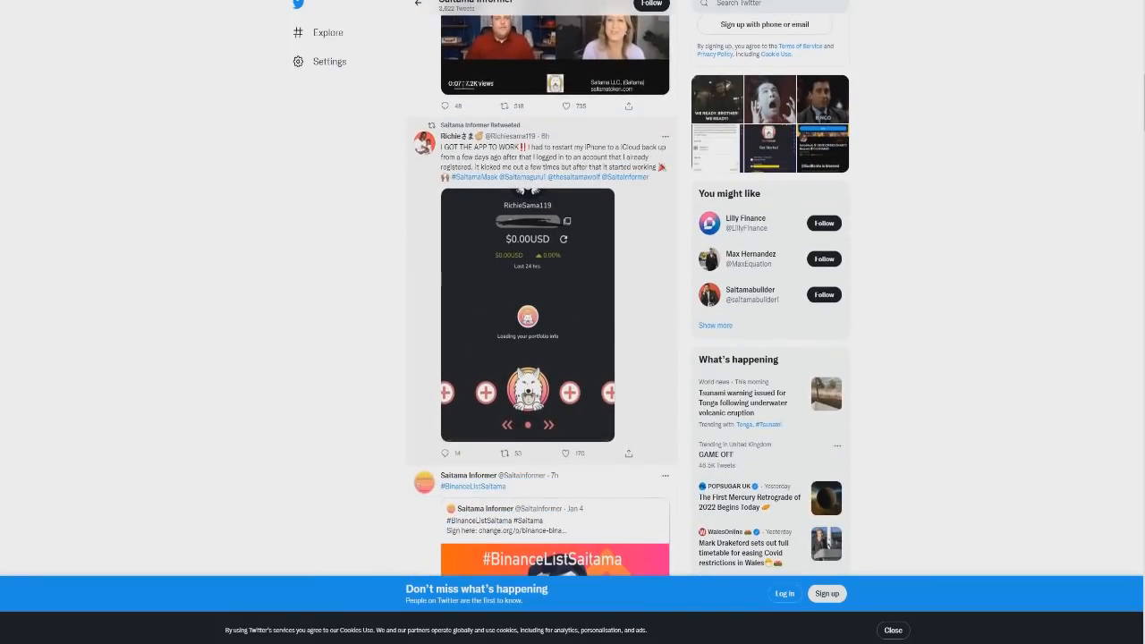
scroll(down, 3)
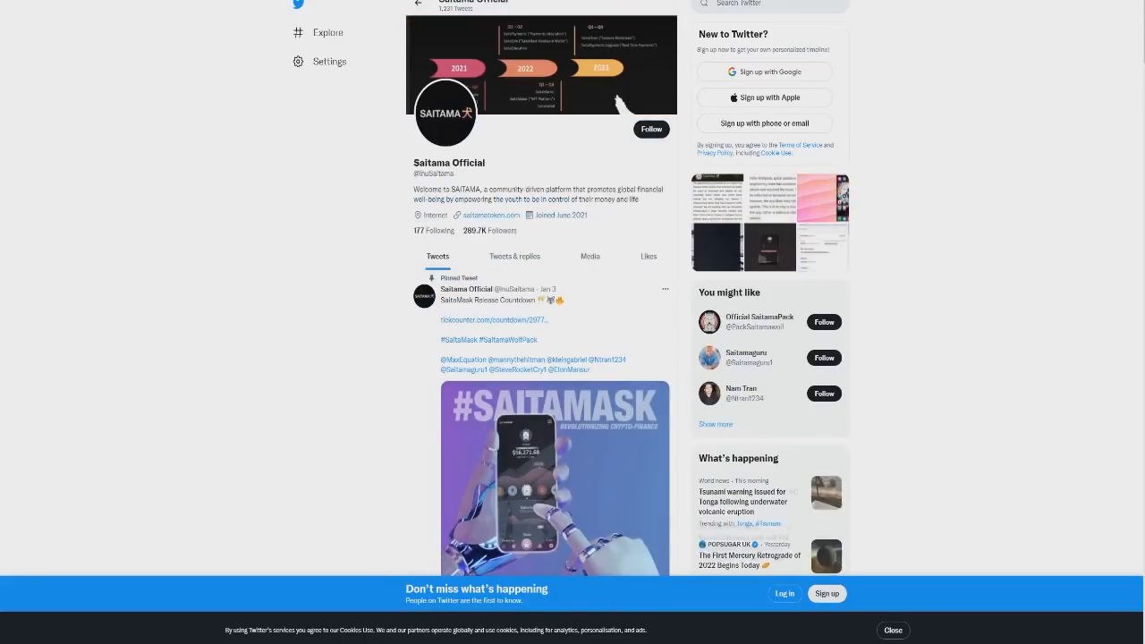
scroll(down, 3)
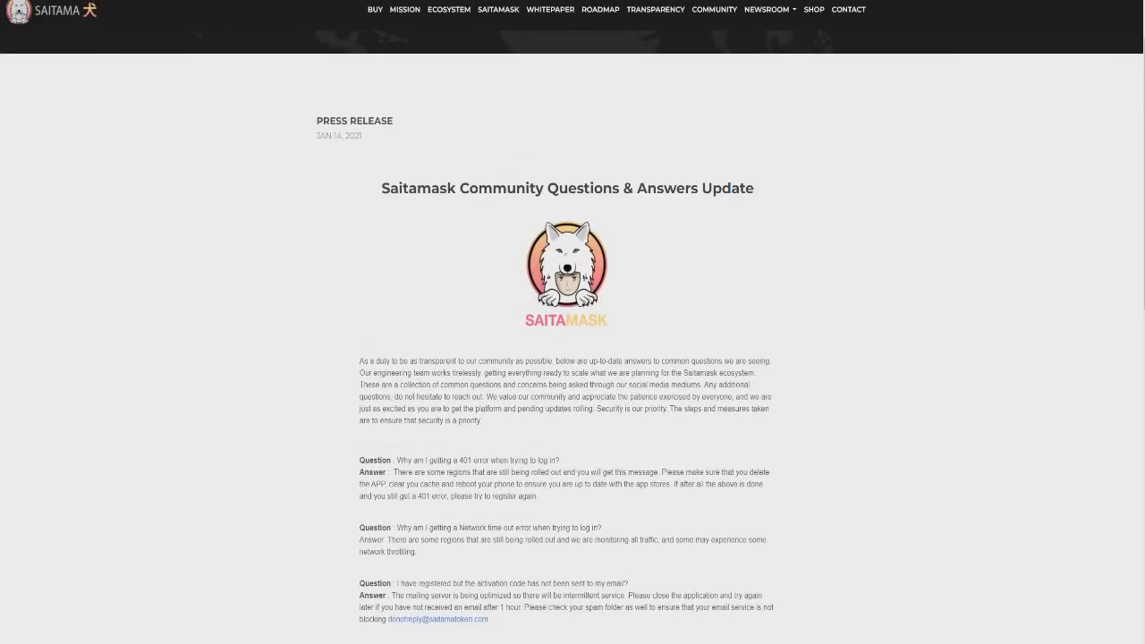
Highlight intro lines about the engineering team, community patience and shared excitement.
drag(555, 359, 641, 373)
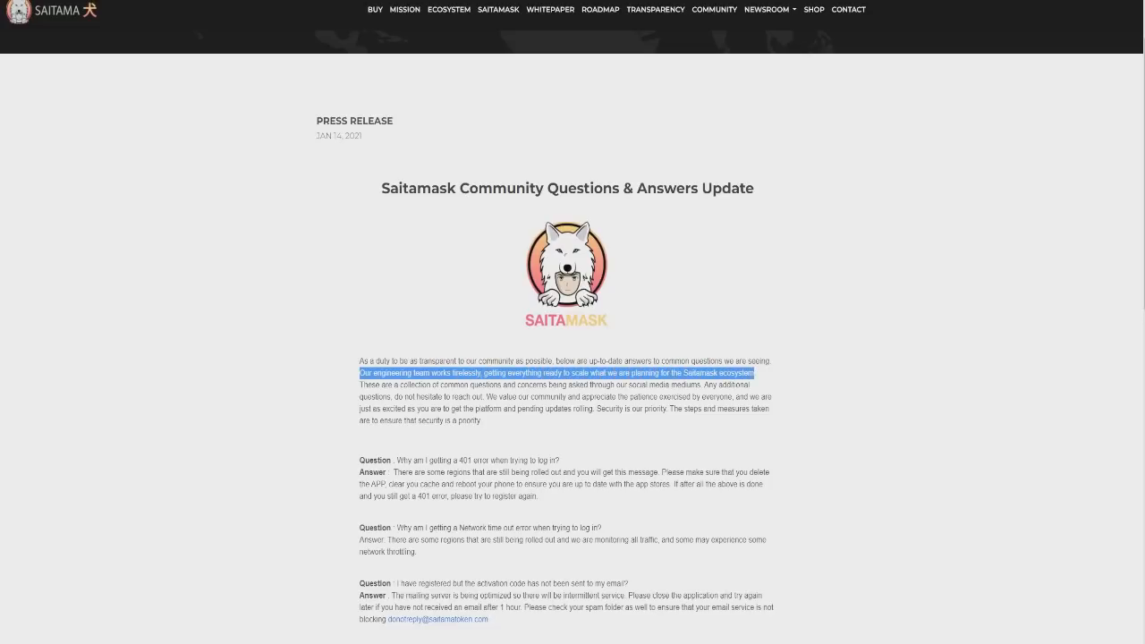
drag(358, 382, 499, 383)
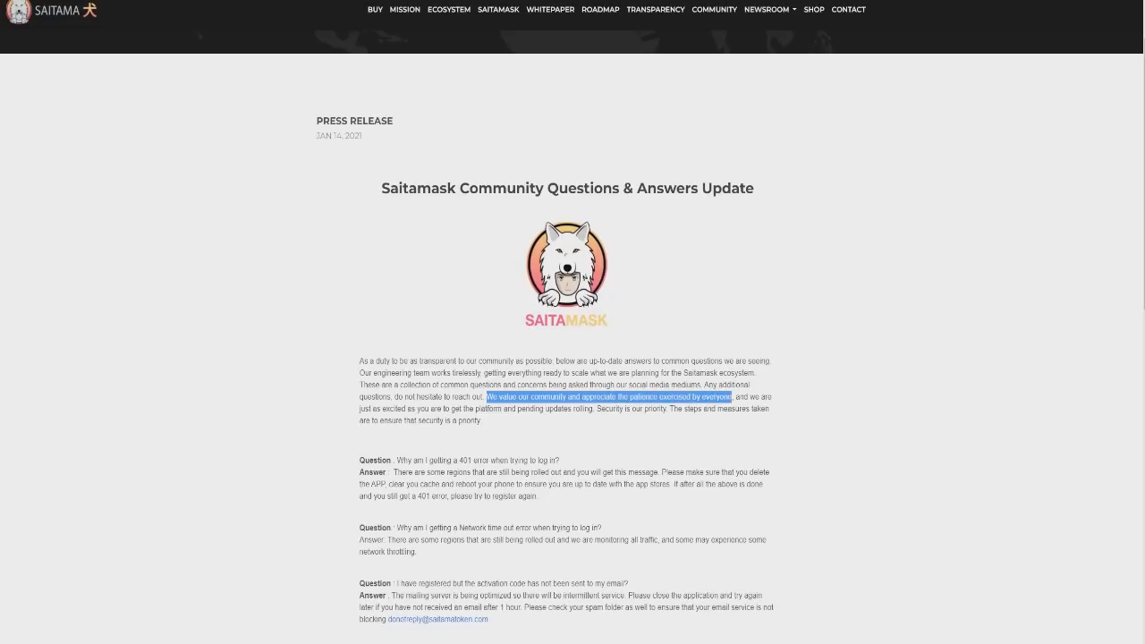
drag(734, 396, 427, 407)
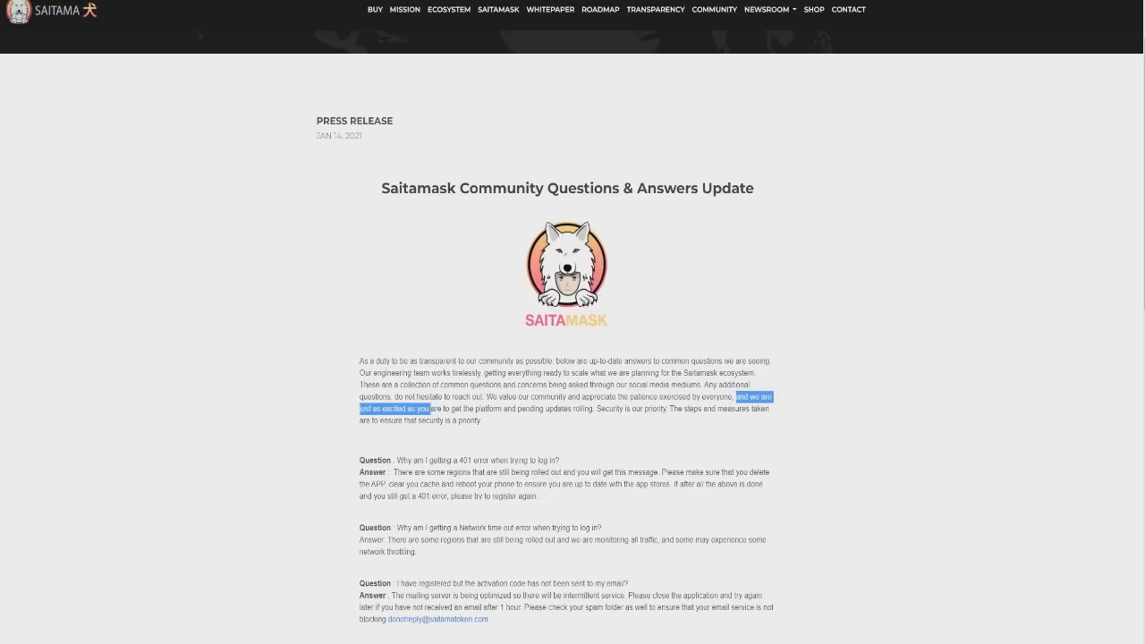
drag(429, 408, 582, 408)
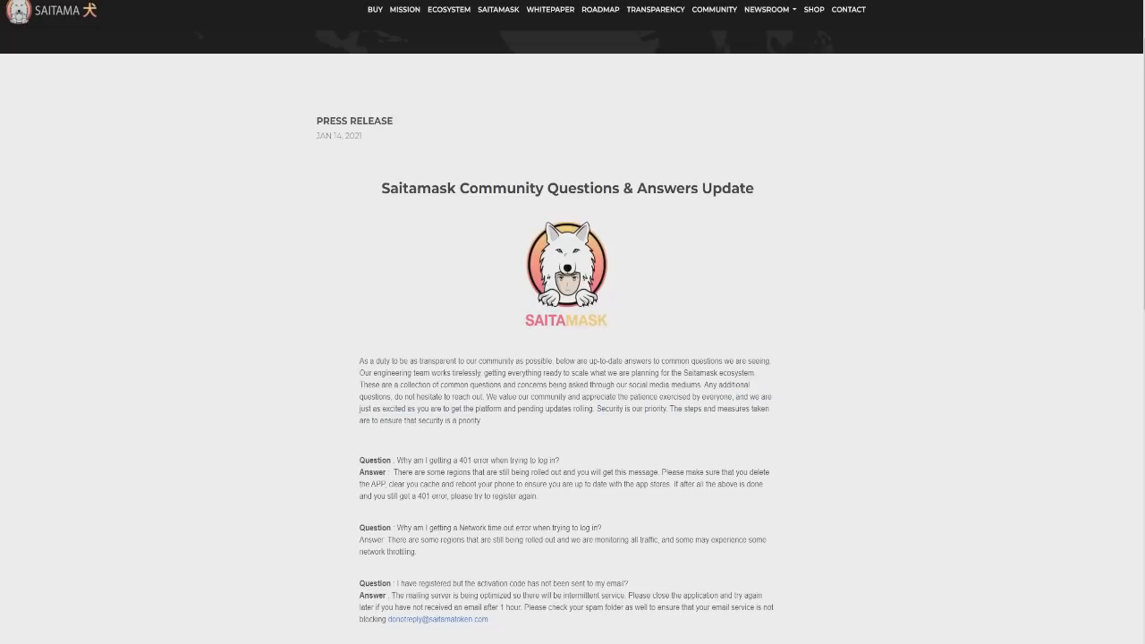
Read further answers, highlighting the advice to delete the app and reboot.
scroll(down, 3)
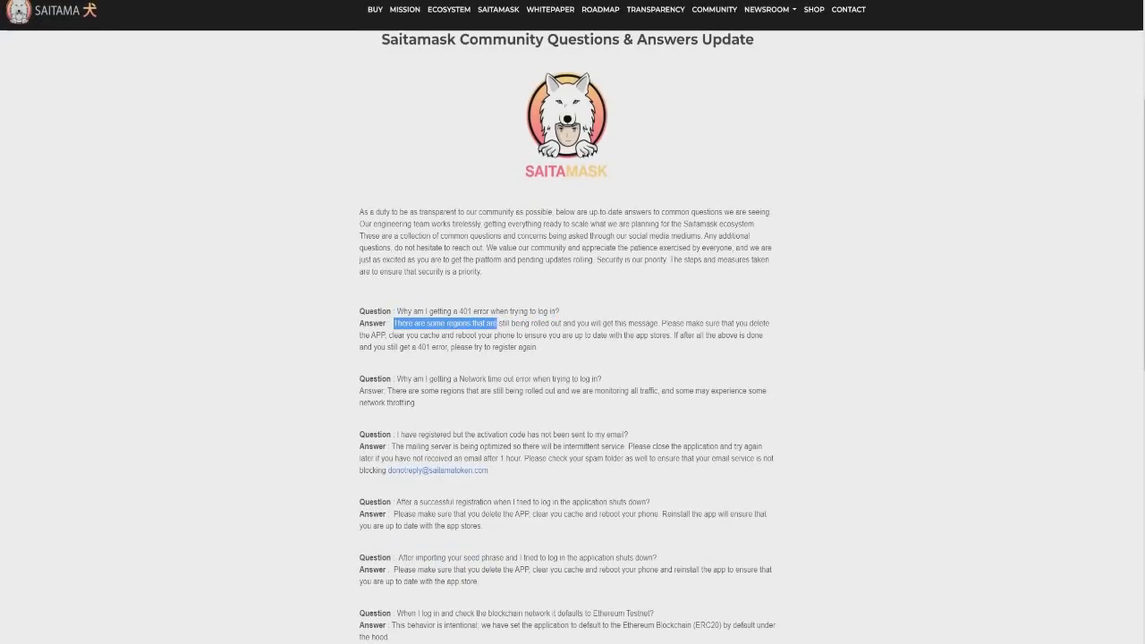
drag(395, 322, 644, 336)
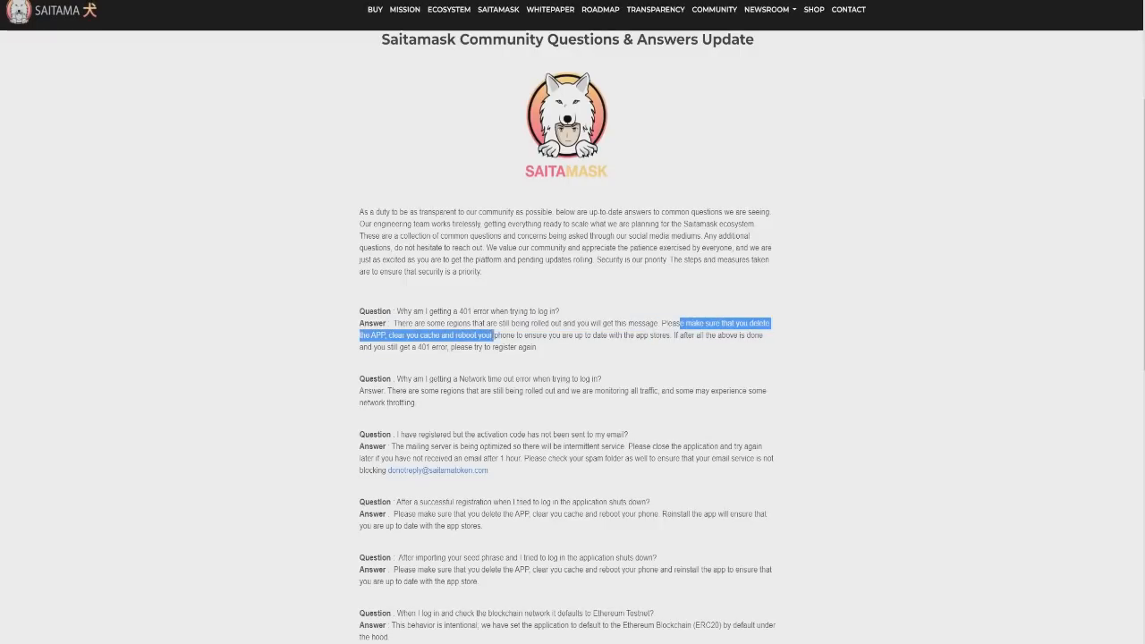
drag(491, 334, 659, 334)
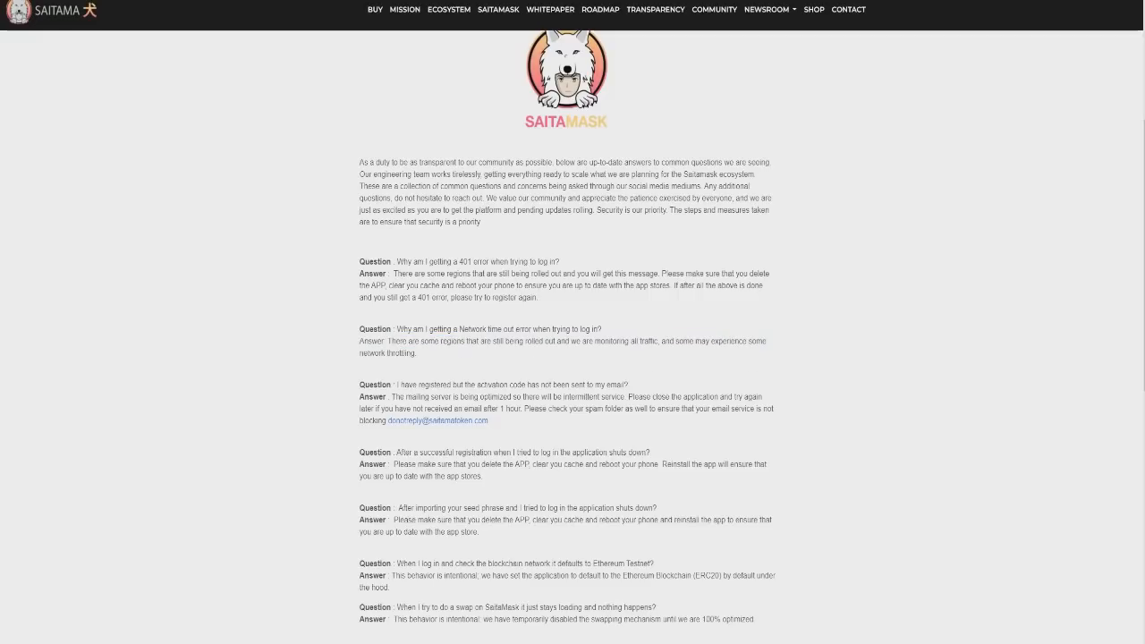
drag(398, 384, 541, 385)
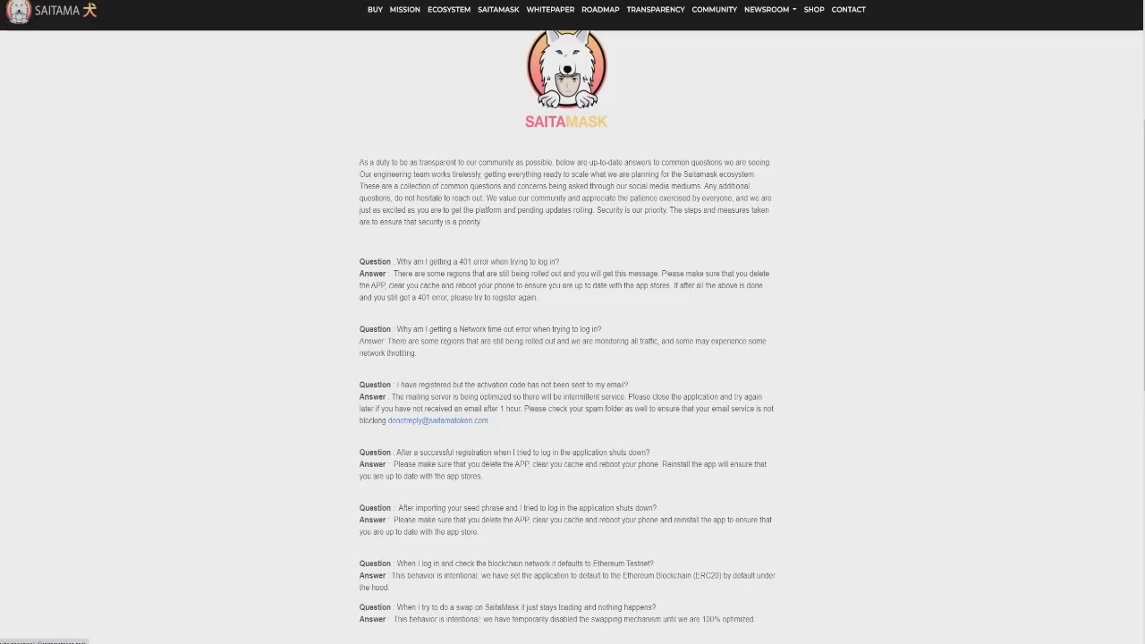
scroll(down, 3)
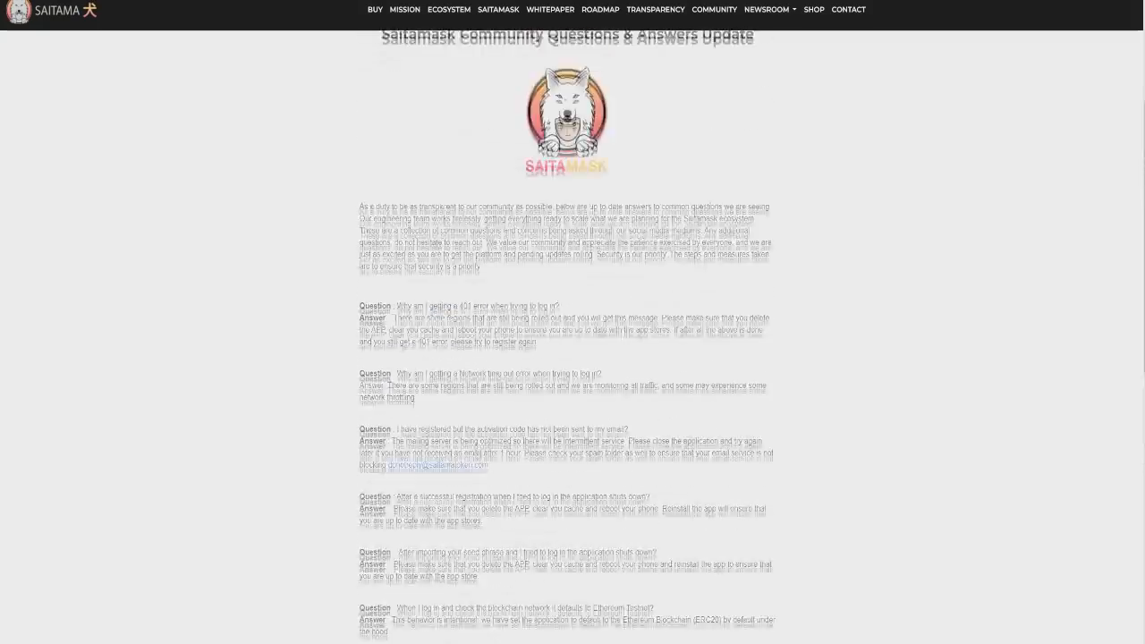
scroll(down, 3)
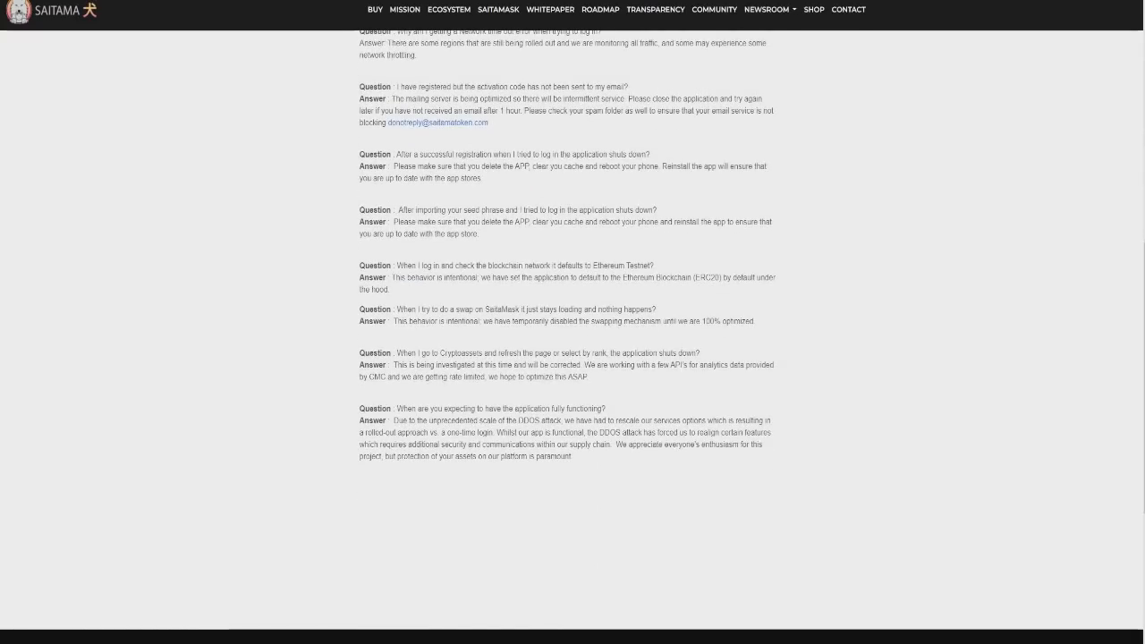
drag(396, 409, 557, 408)
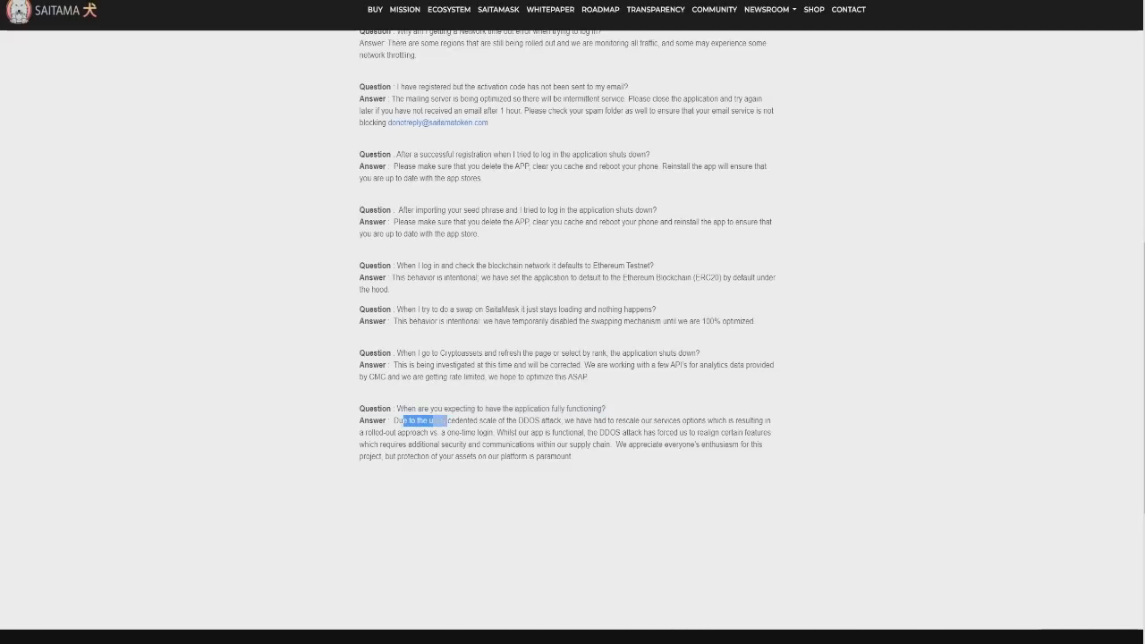
drag(401, 420, 580, 420)
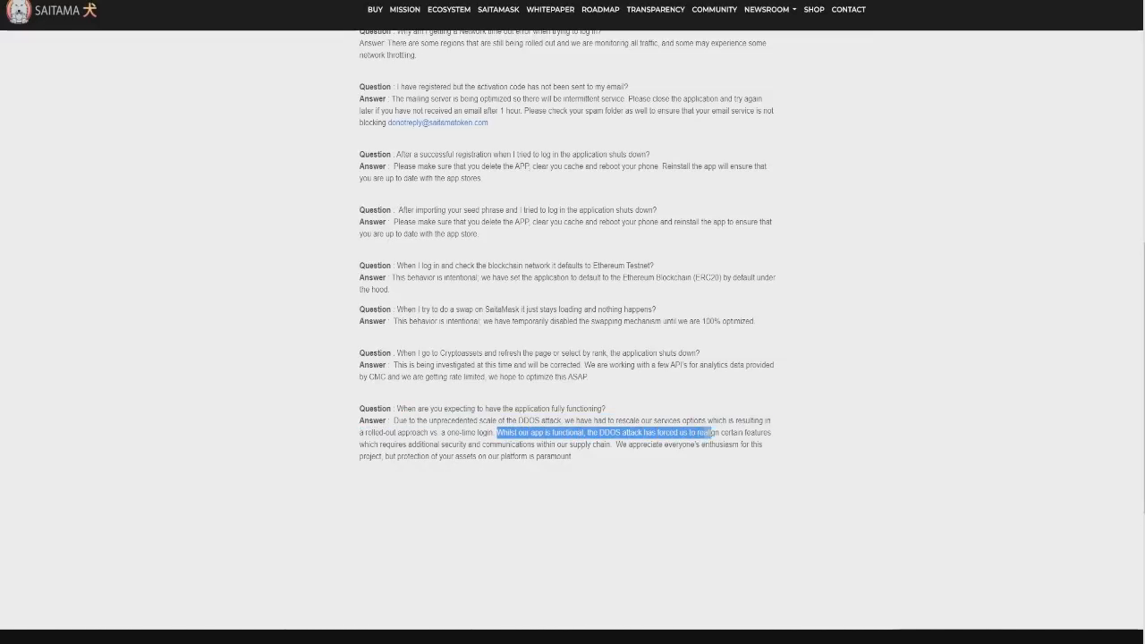
drag(710, 432, 439, 445)
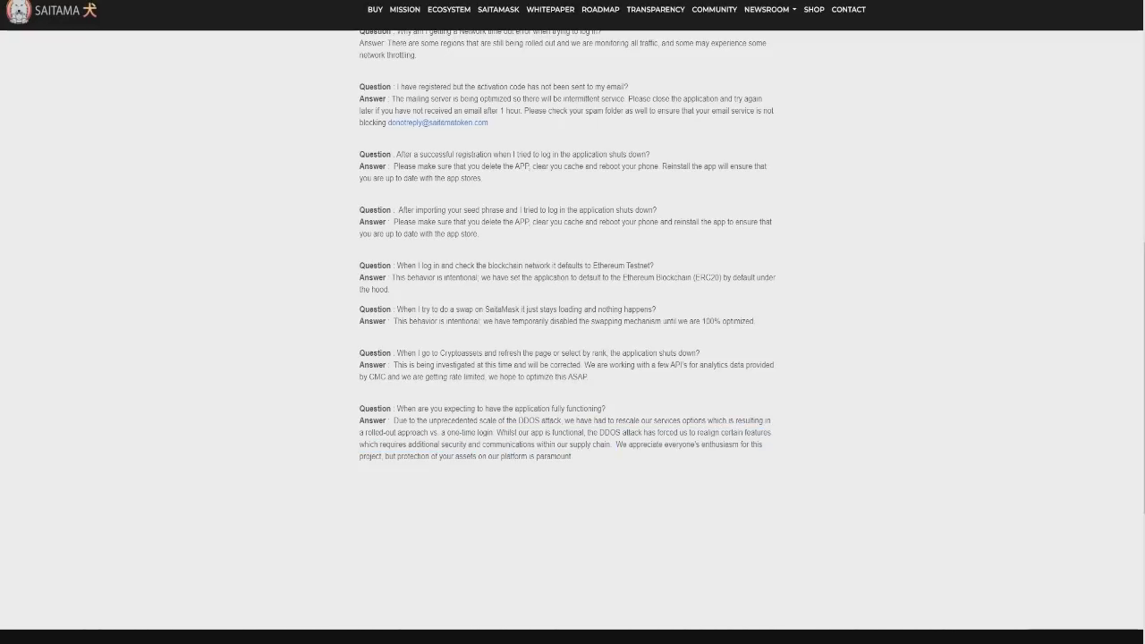
drag(393, 456, 537, 457)
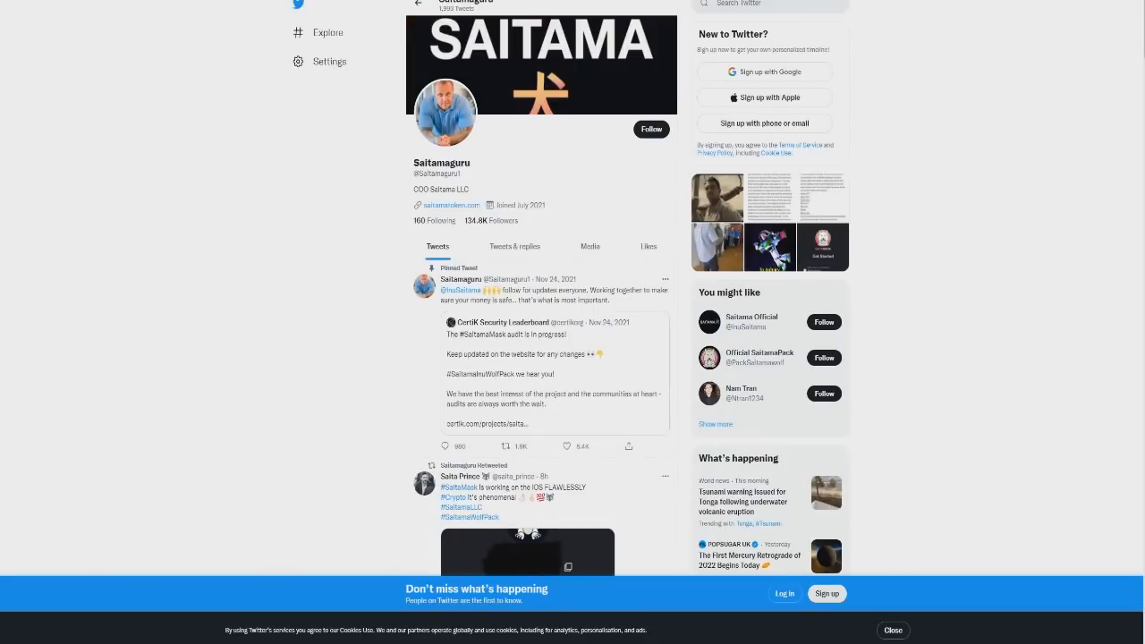
Scroll down the Saitama team member's Twitter profile.
scroll(down, 3)
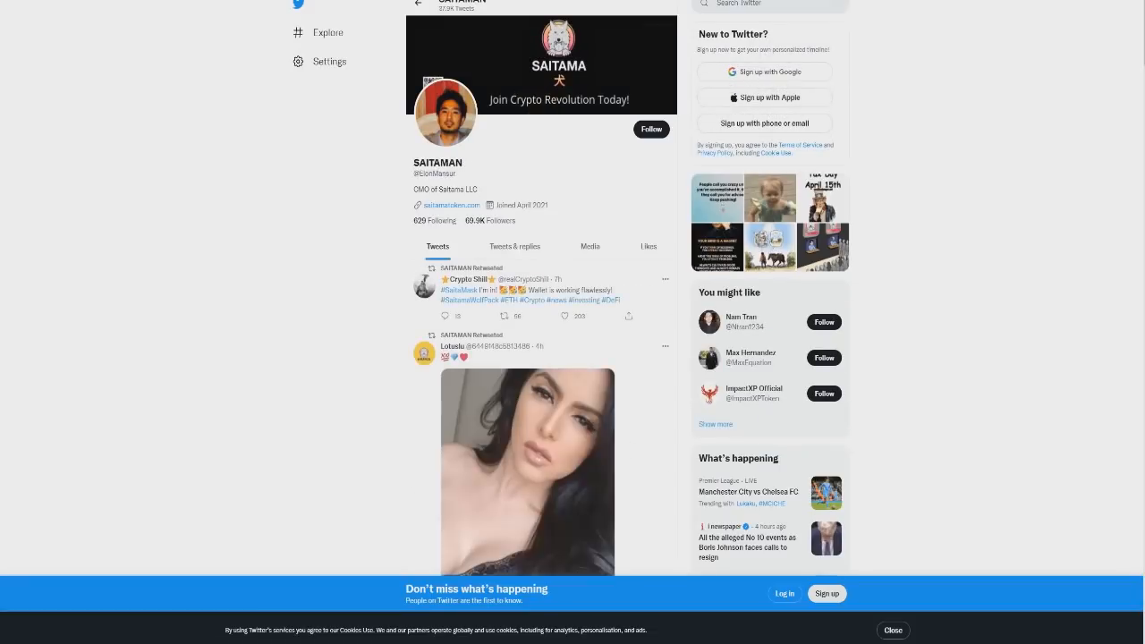
Scroll through the Saitama CMO's tweets.
scroll(down, 3)
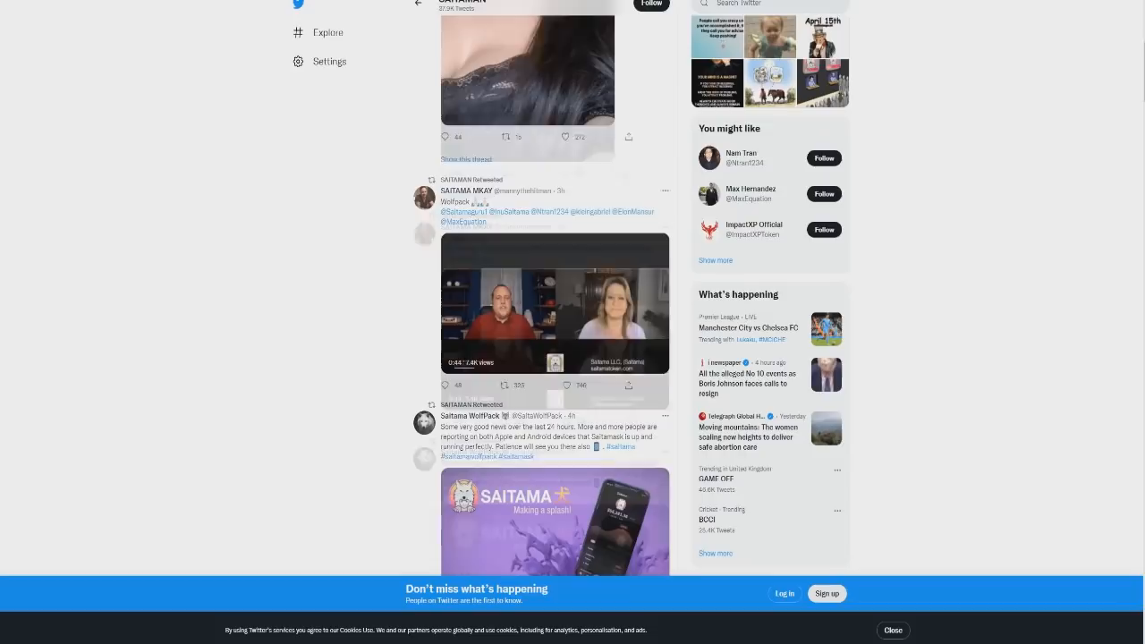
scroll(down, 3)
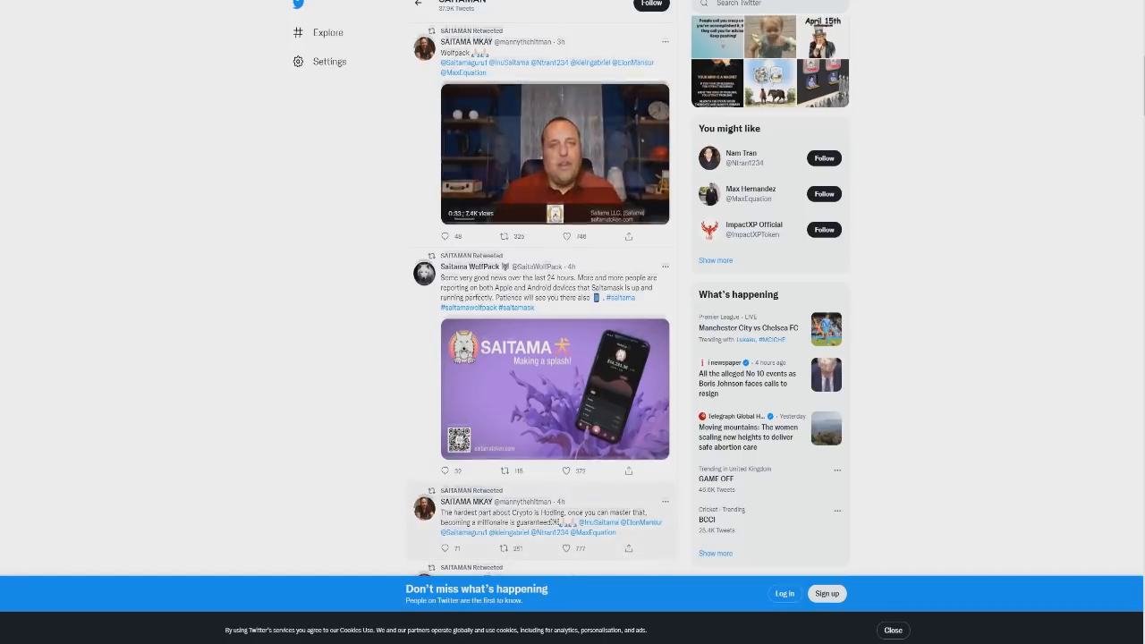
scroll(down, 3)
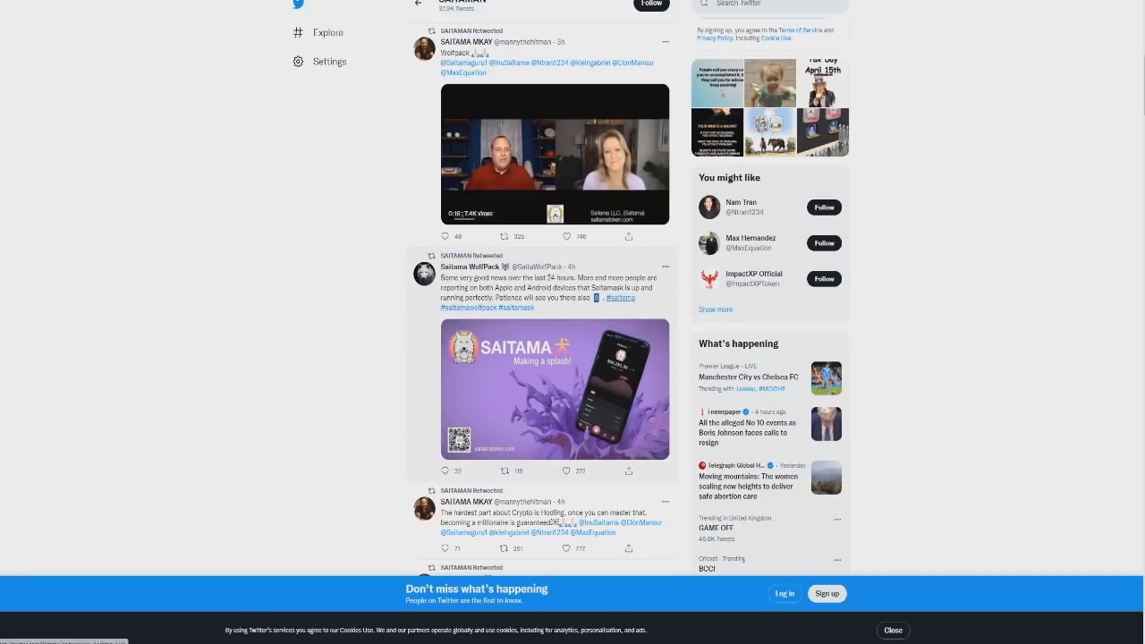
Open Saitama Informer's change.org #BinanceListSaitama petition link in a new tab.
scroll(down, 3)
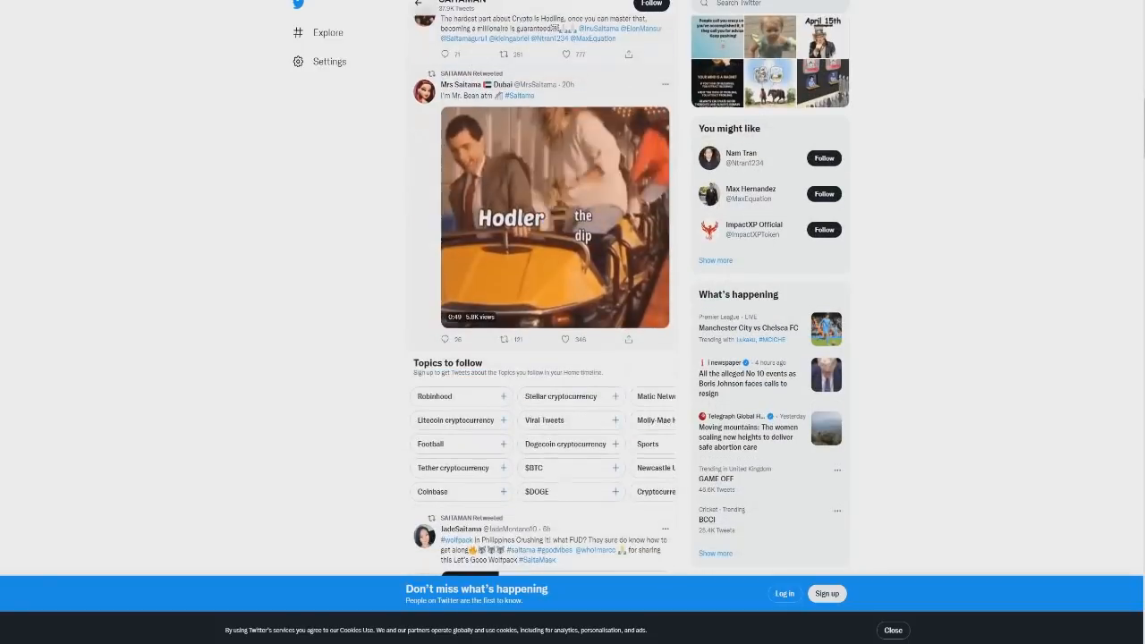
scroll(down, 3)
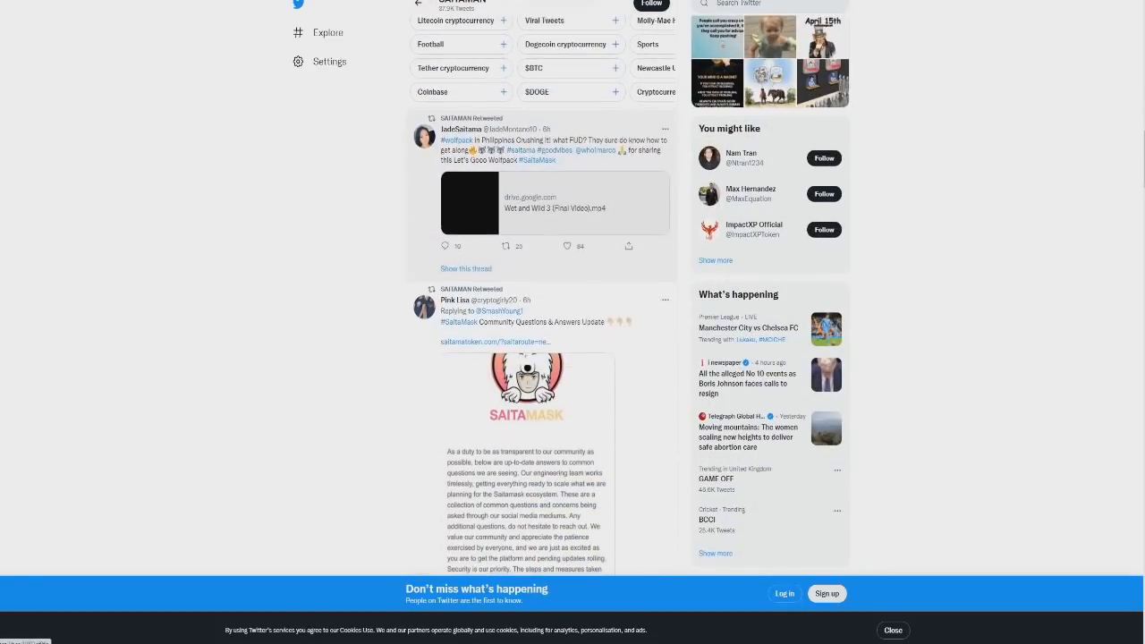
scroll(down, 3)
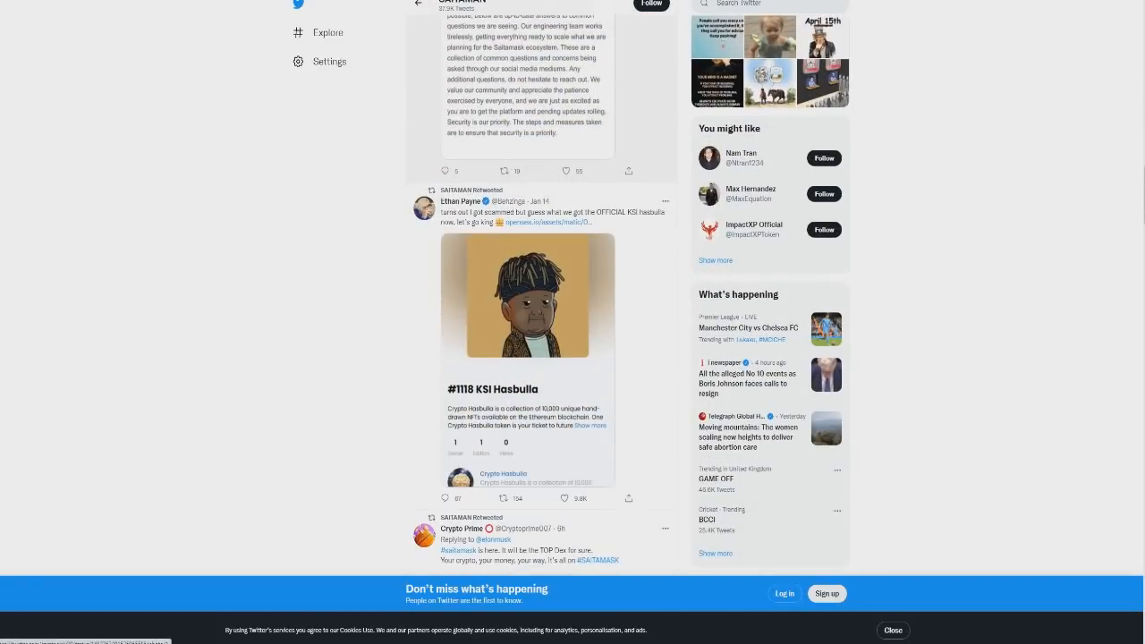
scroll(down, 3)
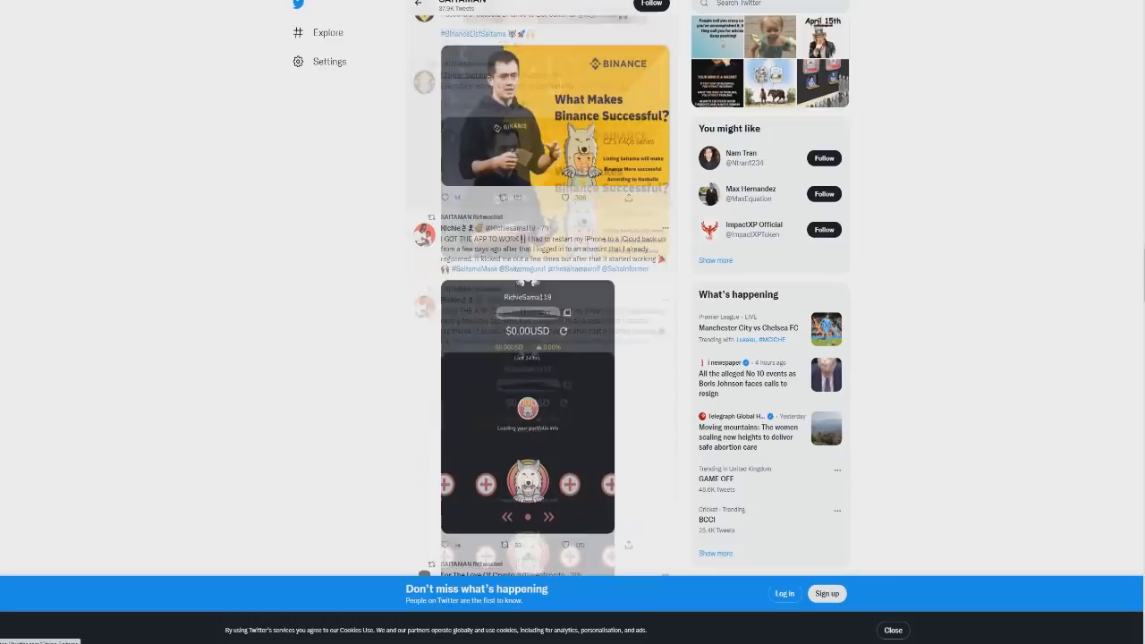
scroll(down, 3)
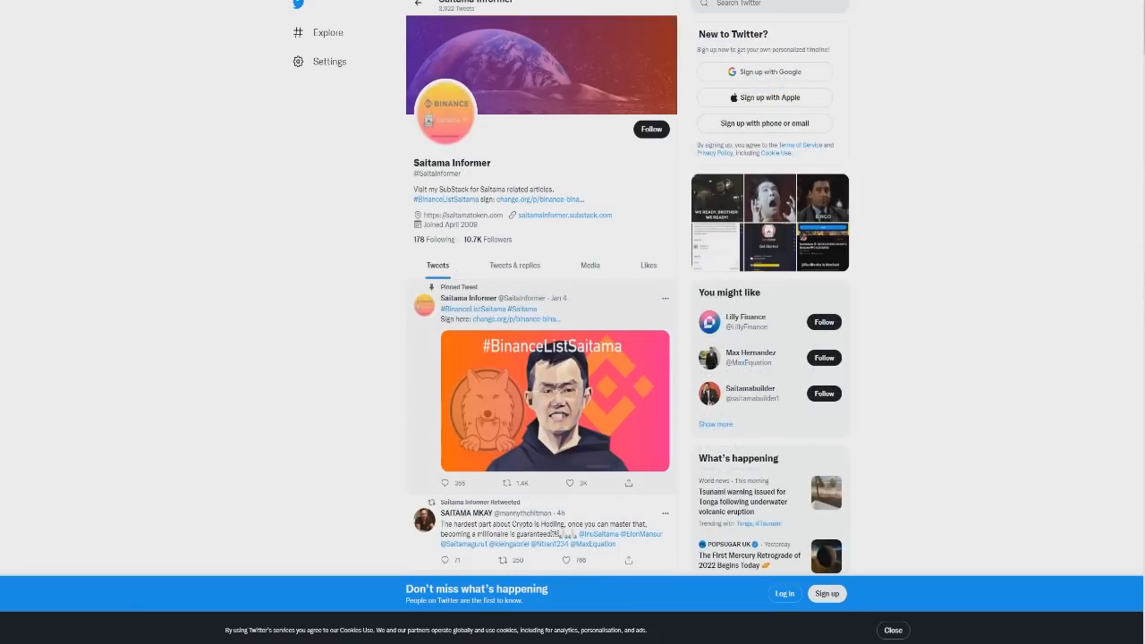
right_click(488, 320)
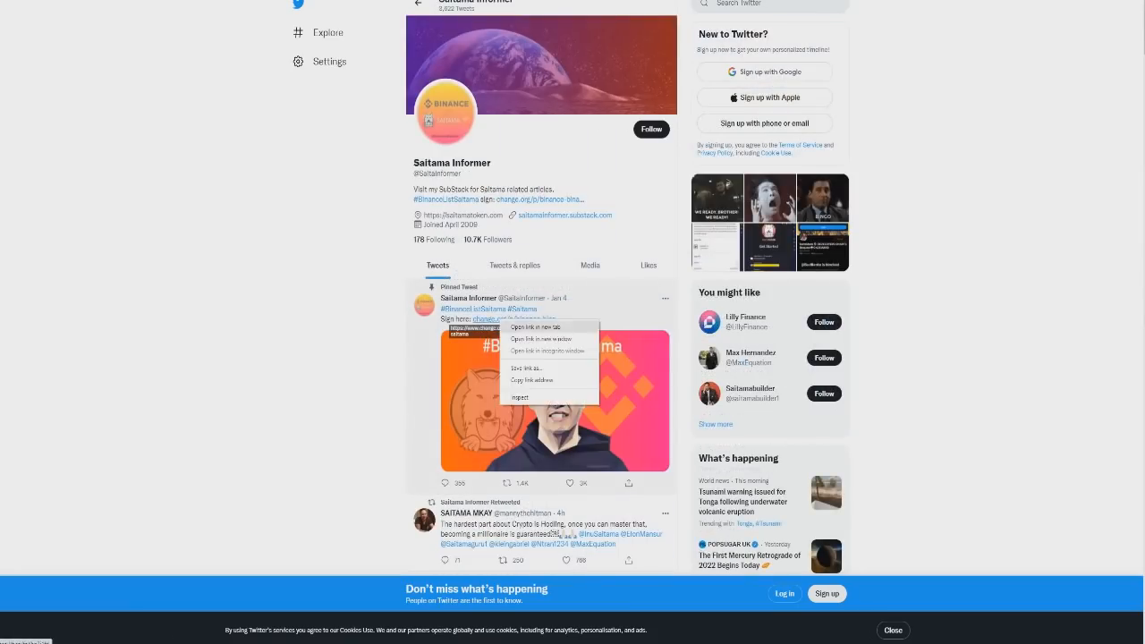
click(534, 327)
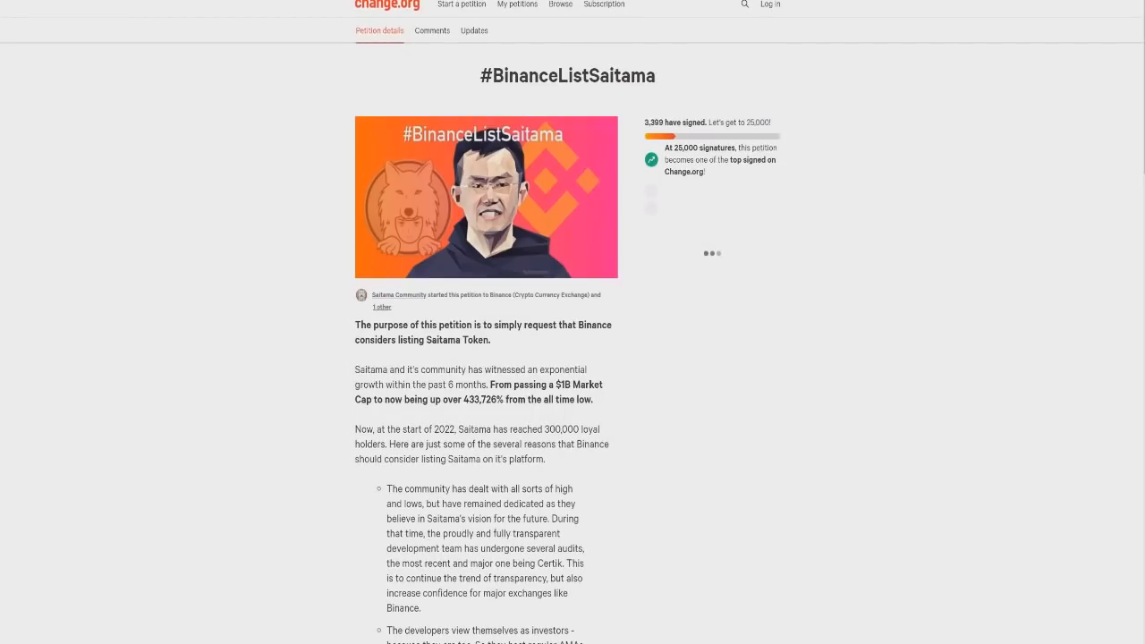